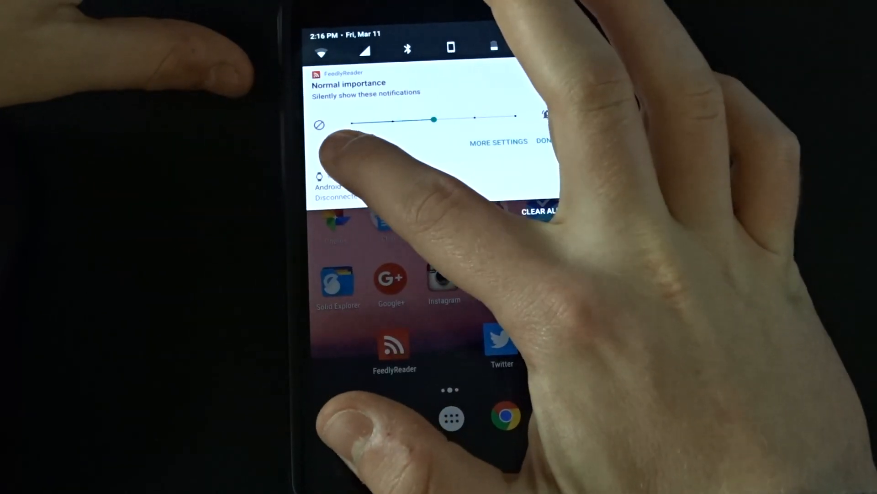
- Slide FeedlyReader's notification importance through Blocked, Low and Normal, ending at Urgent
{"action": "left_click_drag", "start_coordinate": [433, 119], "coordinate": [351, 122]}
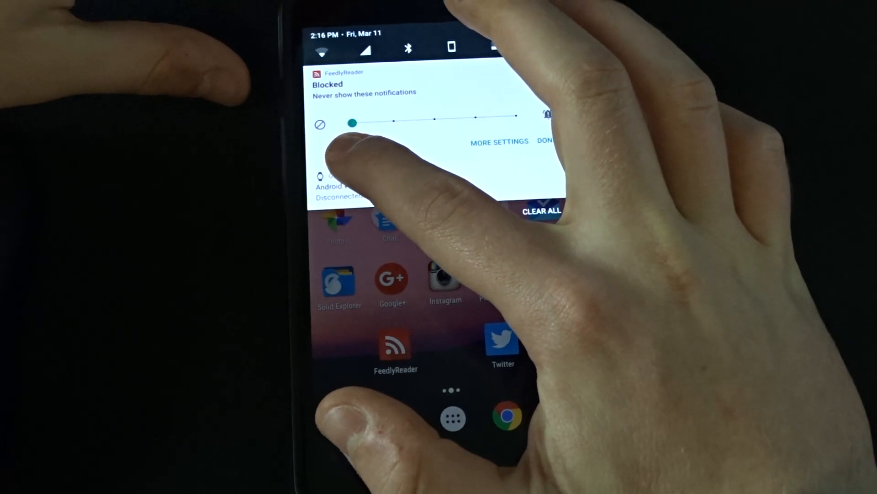
{"action": "left_click_drag", "start_coordinate": [351, 122], "coordinate": [400, 117]}
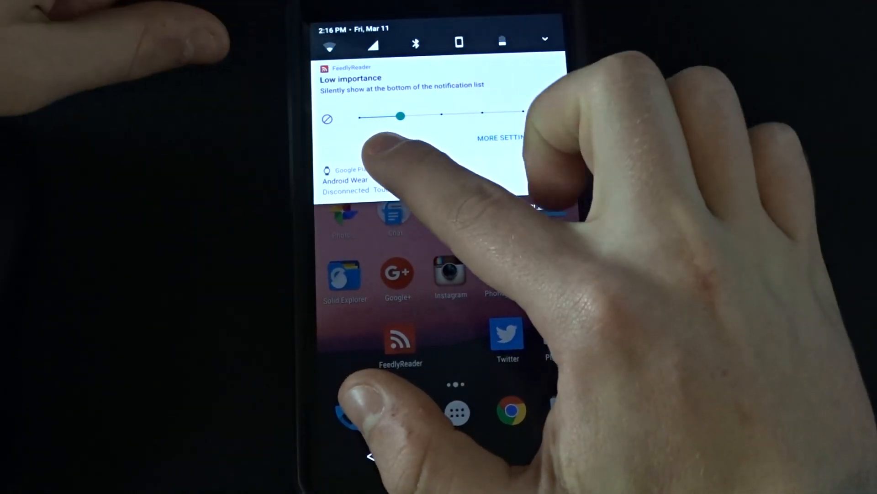
{"action": "left_click_drag", "start_coordinate": [399, 116], "coordinate": [445, 115]}
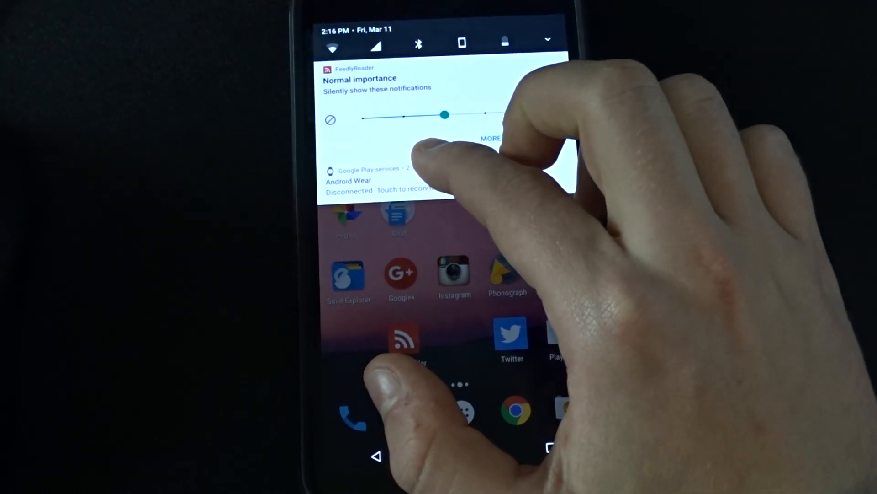
{"action": "left_click_drag", "start_coordinate": [445, 115], "coordinate": [470, 112]}
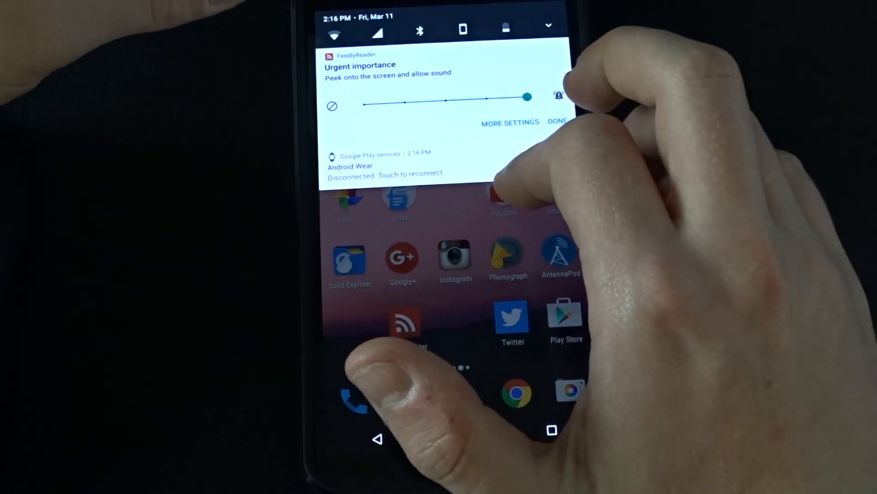
{"action": "left_click_drag", "start_coordinate": [526, 97], "coordinate": [442, 100]}
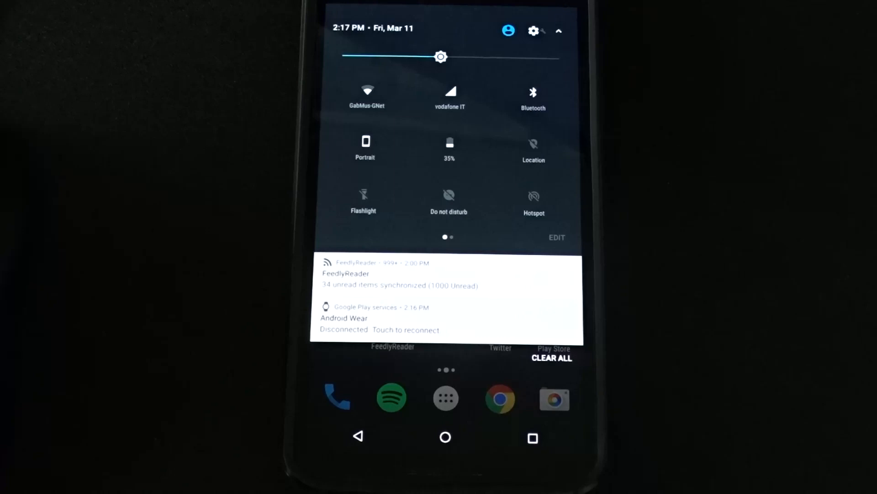
- Pull Quick Settings fully open to show brightness and the toggle tiles
{"action": "scroll", "scroll_direction": "left", "scroll_amount": 3}
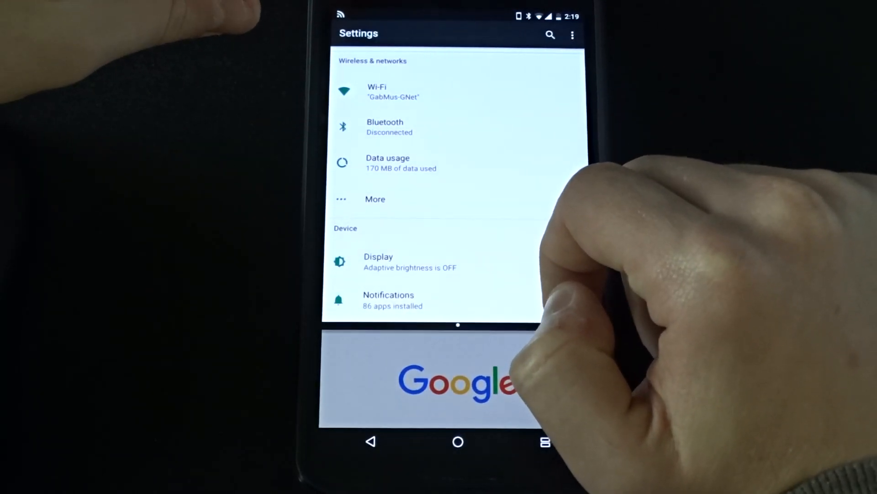
- Drag the Settings/browser split divider up, then bring the browser back to full screen
{"action": "left_click_drag", "start_coordinate": [458, 326], "coordinate": [458, 274]}
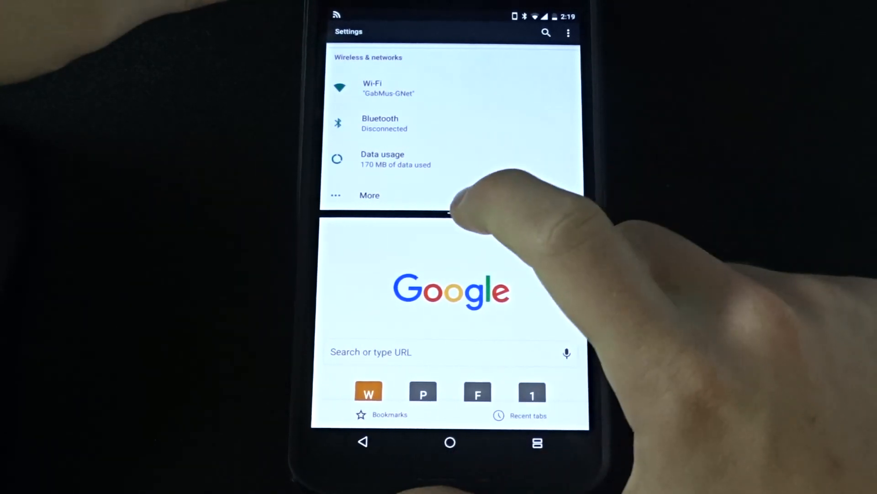
{"action": "scroll", "scroll_direction": "down", "scroll_amount": 3}
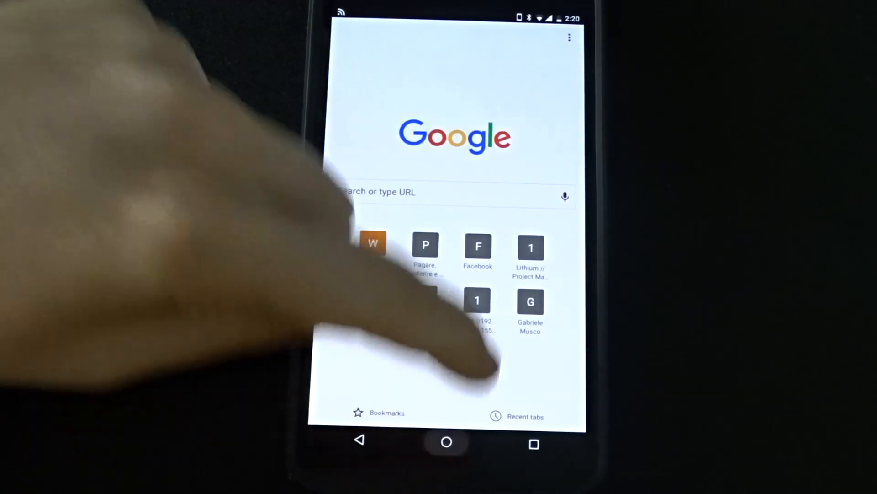
{"action": "left_click", "coordinate": [447, 442]}
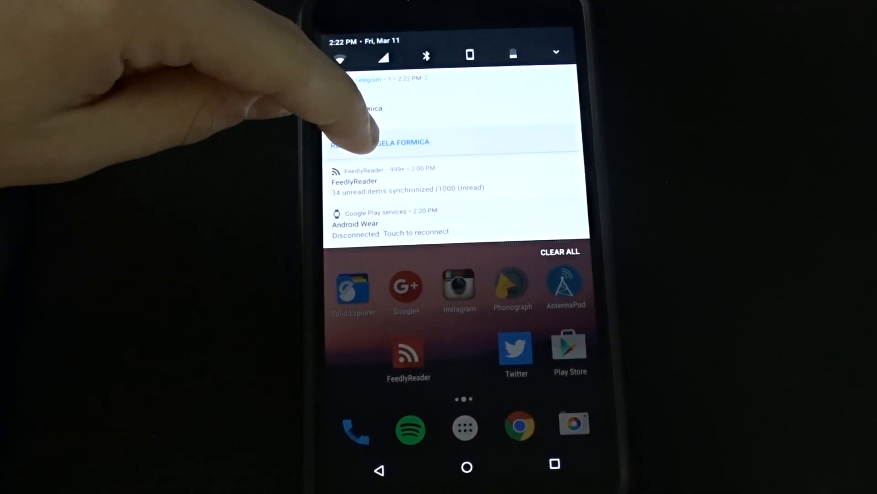
- Start an inline reply on the Telegram notification and type 'wfbeng'
{"action": "left_click", "coordinate": [391, 142]}
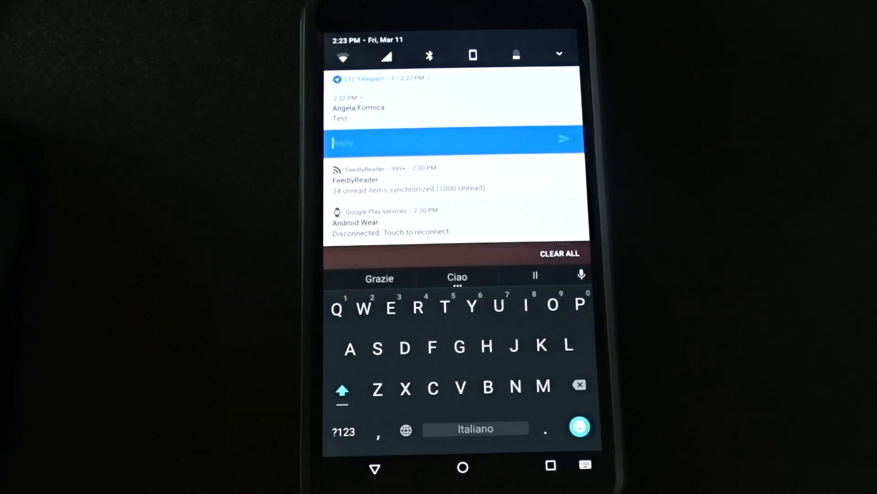
{"action": "type", "text": "wf"}
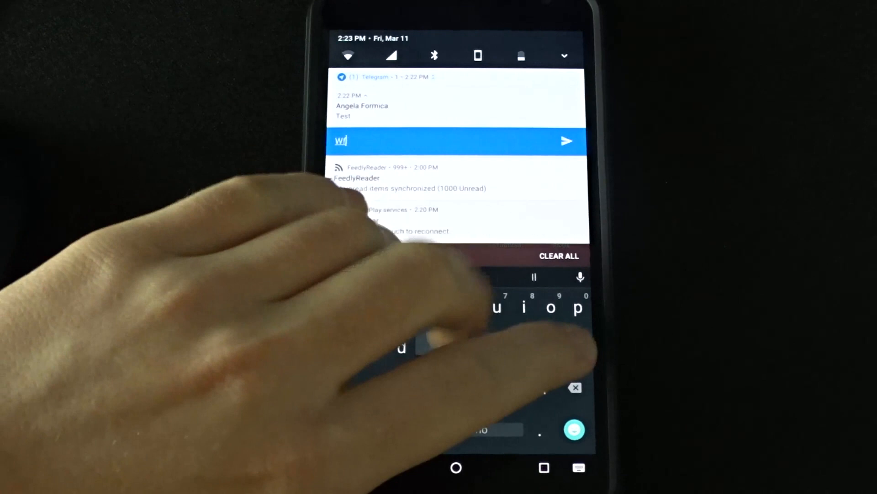
{"action": "type", "text": "beng"}
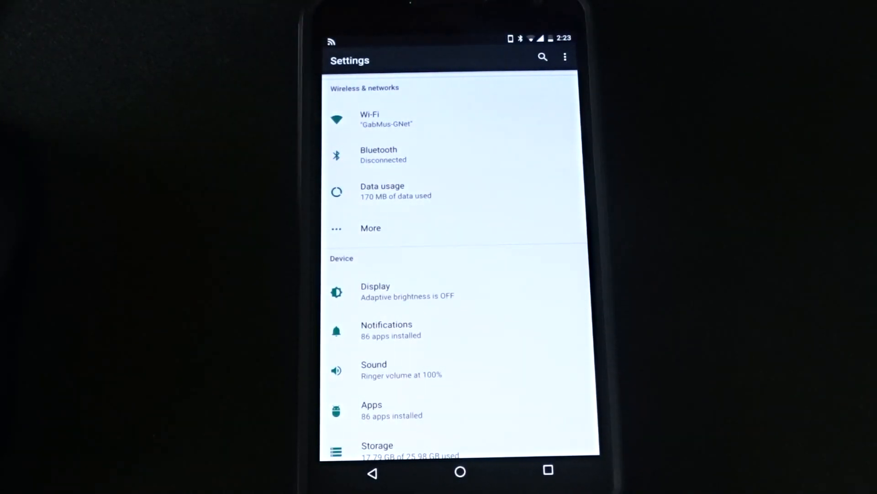
- Open Settings, scroll through the main categories list and pick a settings page
{"action": "left_click", "coordinate": [387, 117]}
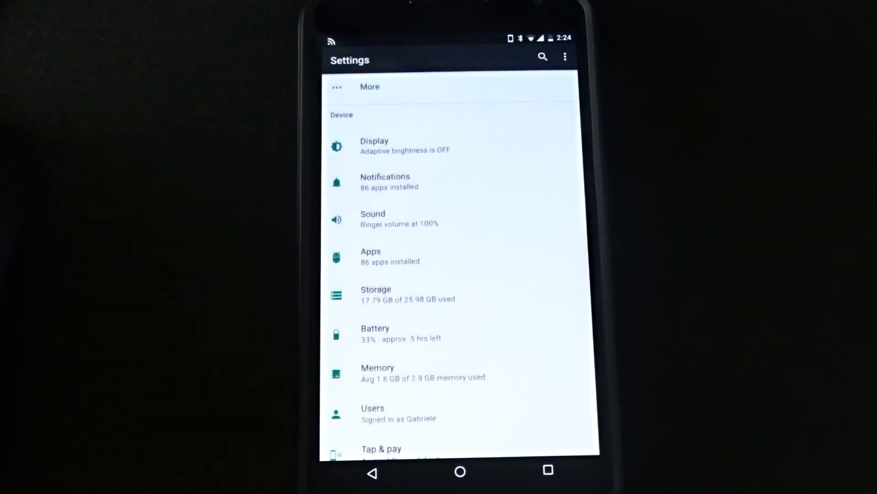
{"action": "scroll", "scroll_direction": "down", "scroll_amount": 3}
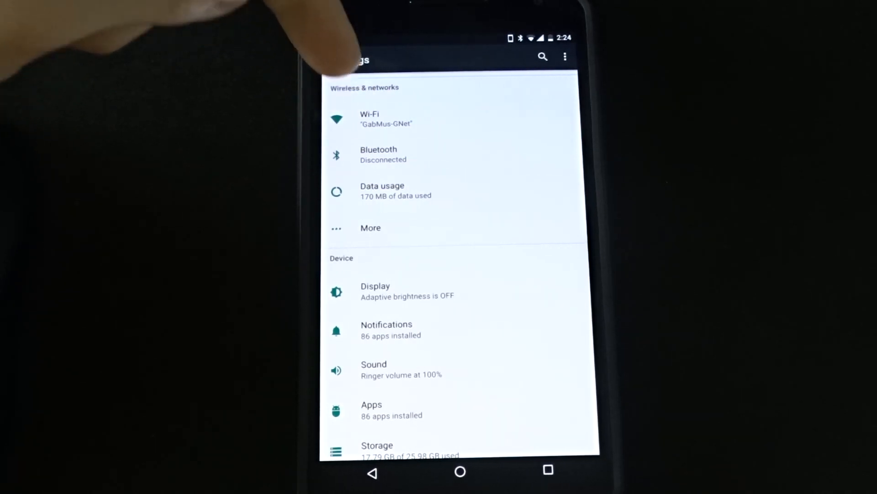
{"action": "scroll", "scroll_direction": "down", "scroll_amount": 3}
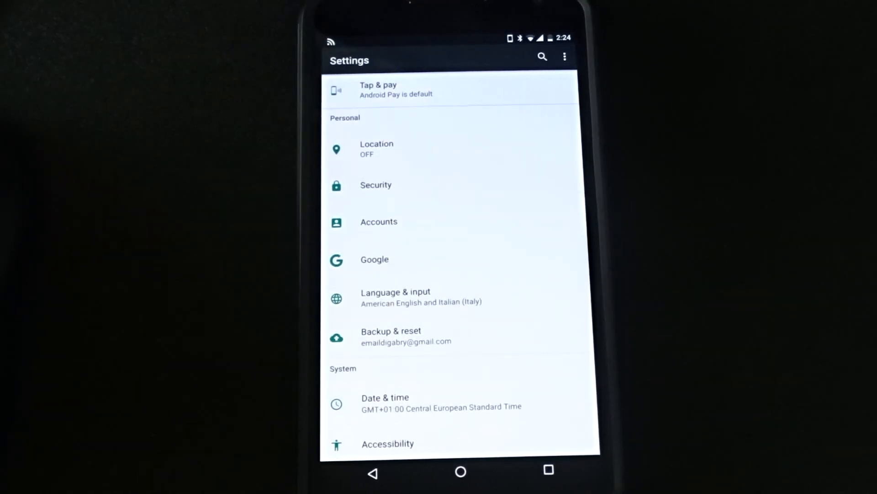
{"action": "scroll", "scroll_direction": "down", "scroll_amount": 3}
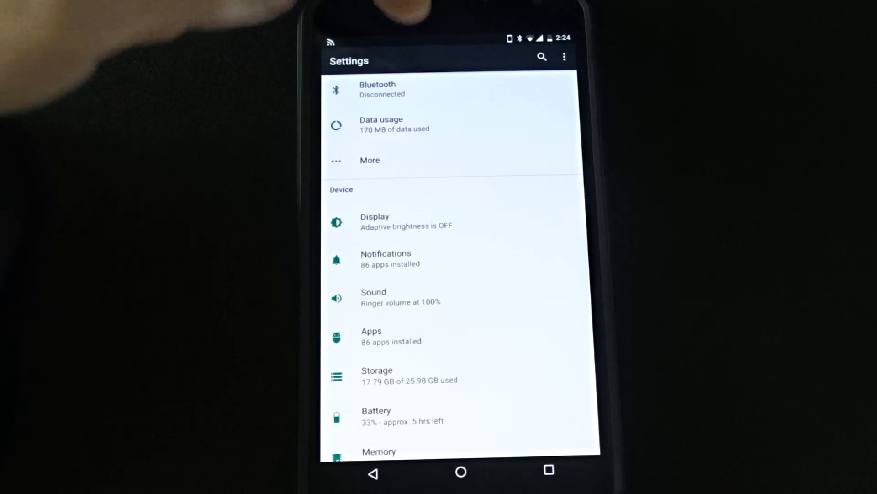
{"action": "left_click", "coordinate": [374, 220]}
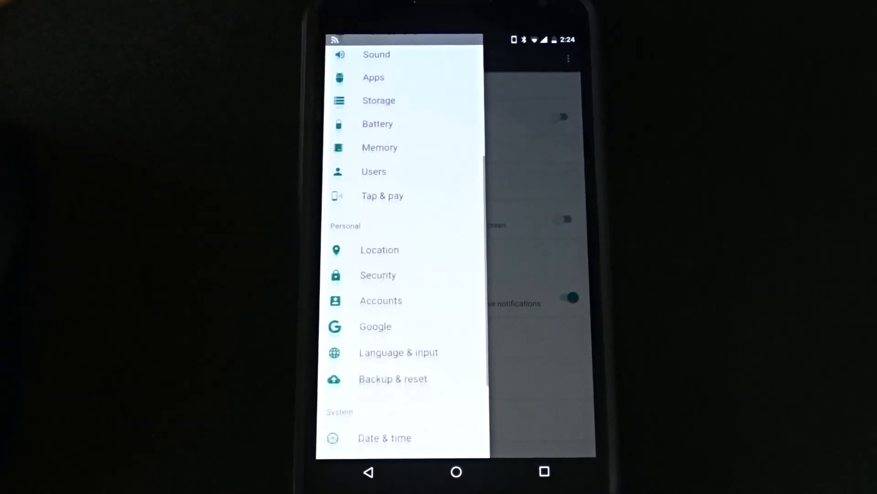
- Scroll through the settings navigation drawer's sections and choose Home
{"action": "scroll", "scroll_direction": "down", "scroll_amount": 3}
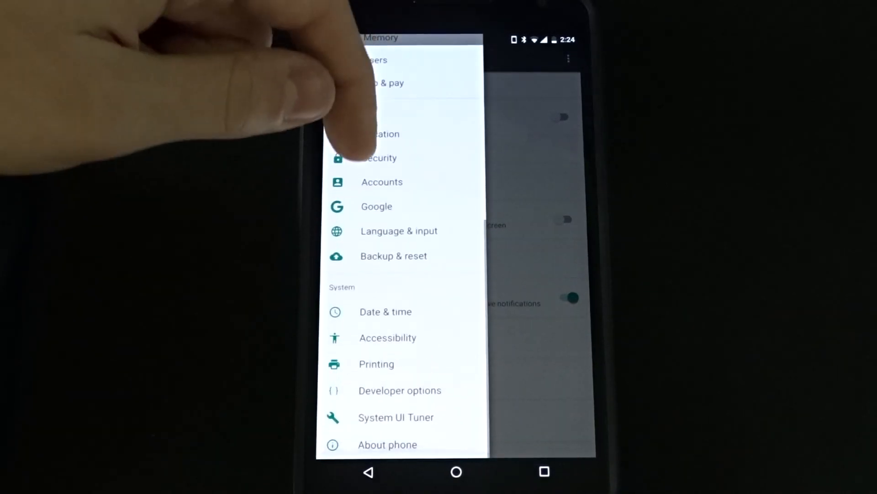
{"action": "scroll", "scroll_direction": "down", "scroll_amount": 3}
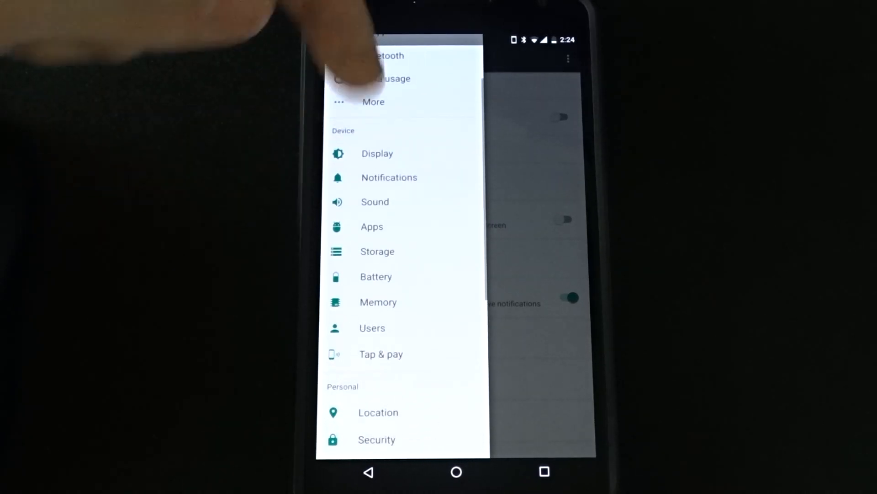
{"action": "scroll", "scroll_direction": "down", "scroll_amount": 3}
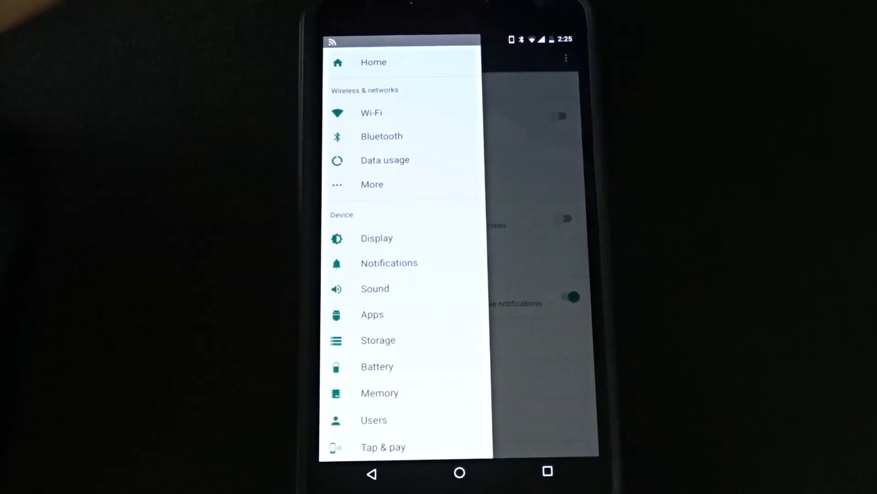
{"action": "left_click", "coordinate": [376, 237]}
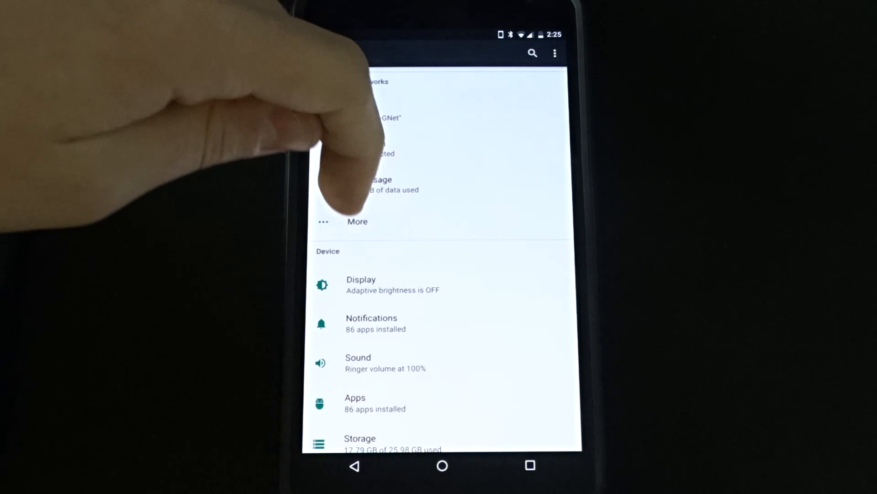
- Open Display > Display size and set the size slider to Large
{"action": "left_click", "coordinate": [361, 279]}
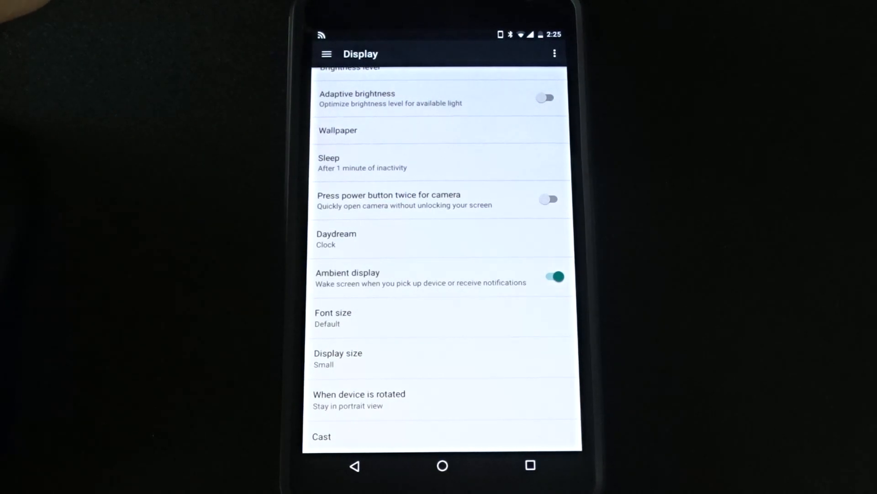
{"action": "left_click", "coordinate": [338, 358]}
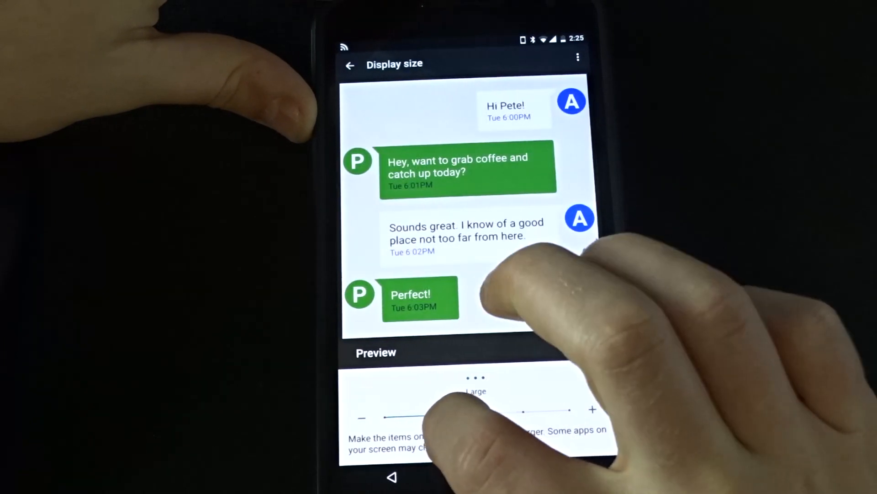
{"action": "left_click_drag", "start_coordinate": [408, 417], "coordinate": [400, 428]}
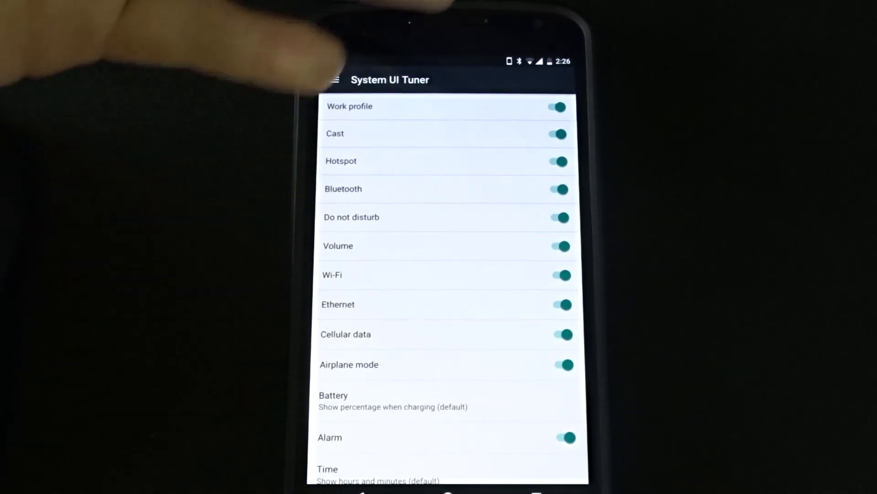
- Switch the status bar icons back on, then return to the tuner's categories
{"action": "scroll", "scroll_direction": "down", "scroll_amount": 3}
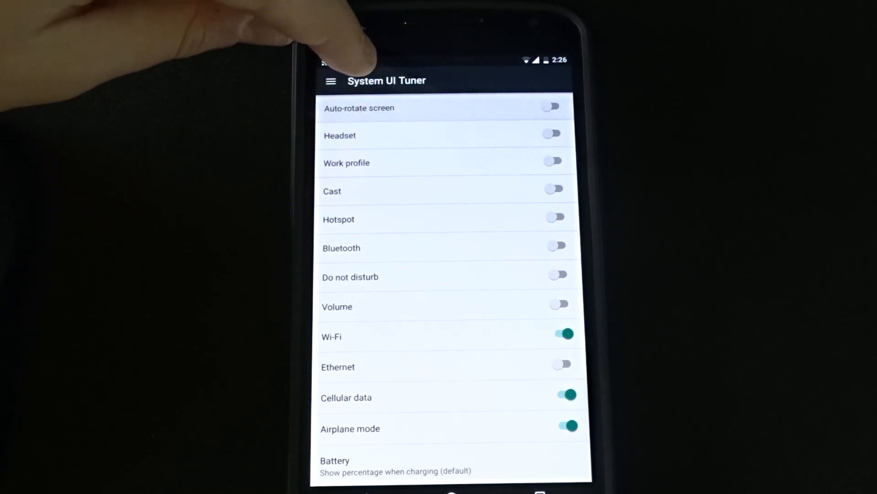
{"action": "left_click", "coordinate": [563, 333]}
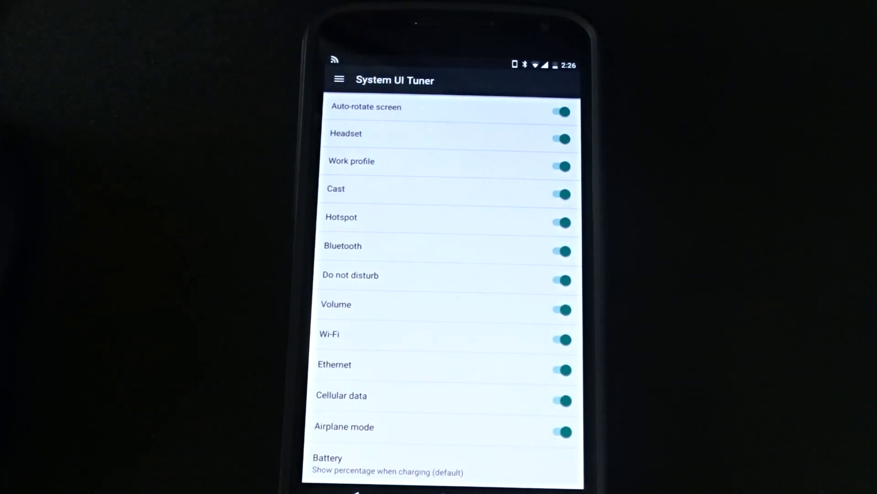
{"action": "scroll", "scroll_direction": "down", "scroll_amount": 3}
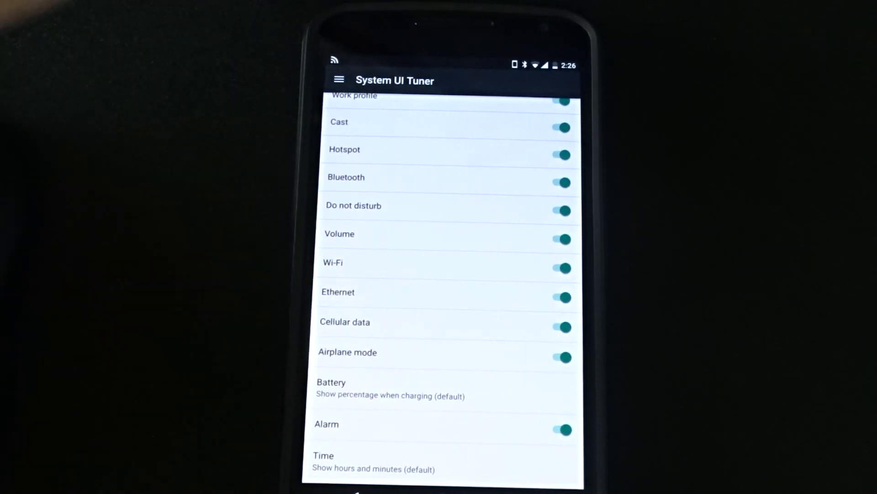
{"action": "left_click", "coordinate": [331, 389]}
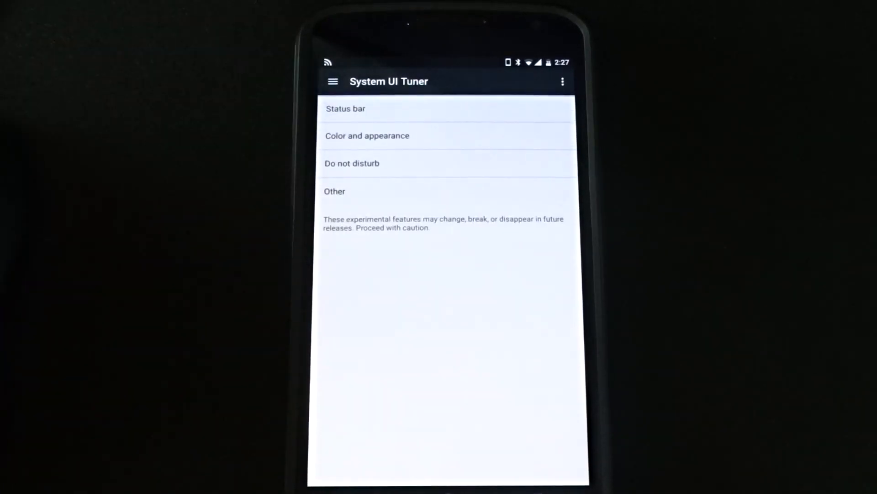
- In Color and appearance > Calibrate display, lower green, then restore normal colours
{"action": "left_click", "coordinate": [367, 136]}
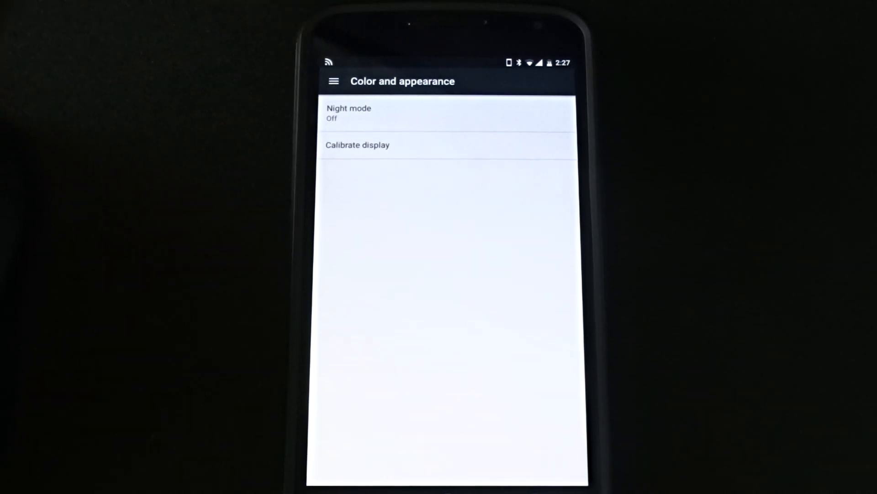
{"action": "left_click", "coordinate": [358, 145]}
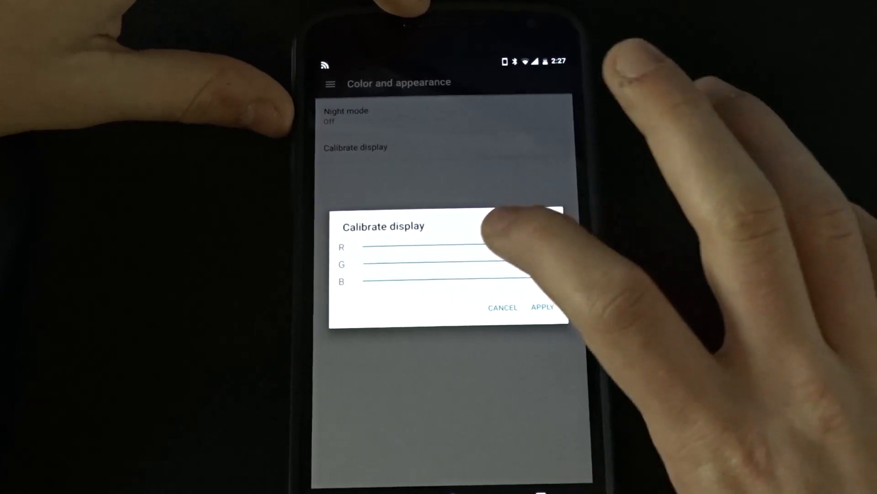
{"action": "left_click", "coordinate": [542, 307]}
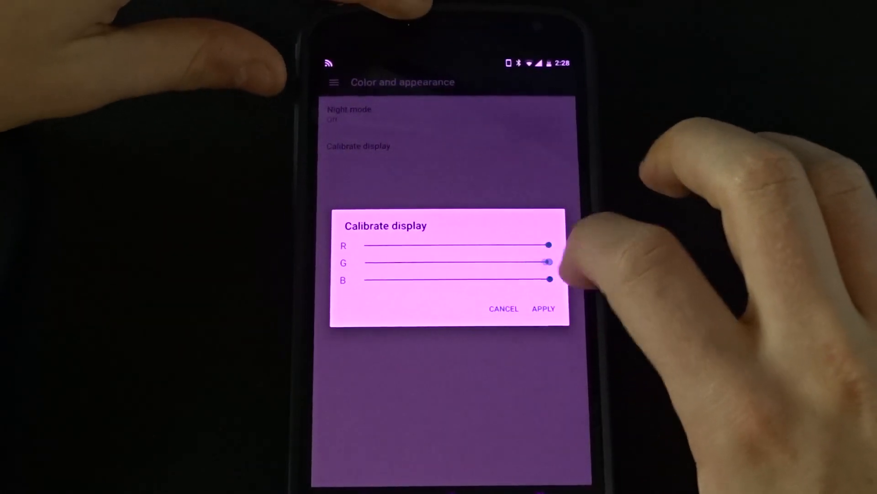
{"action": "left_click", "coordinate": [542, 309]}
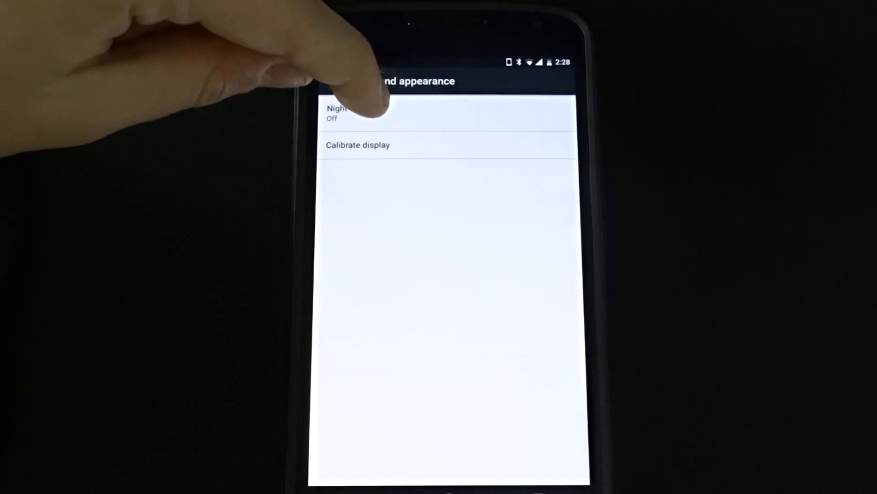
{"action": "left_click", "coordinate": [347, 112]}
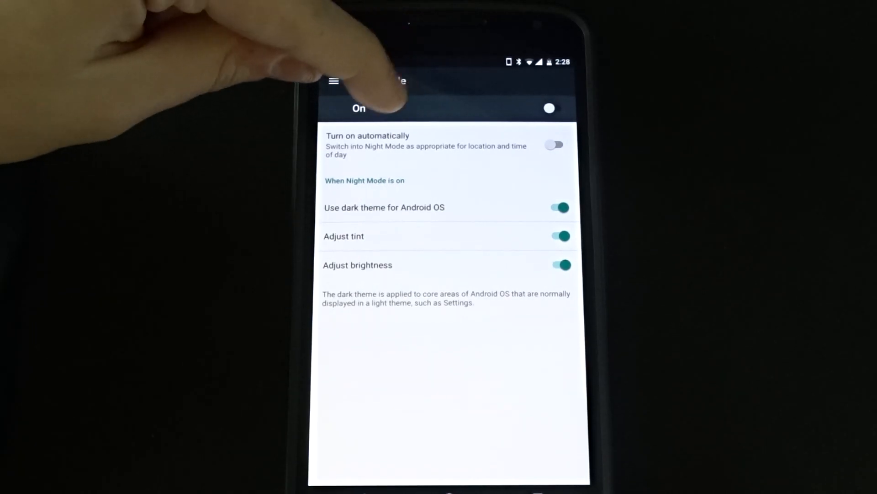
{"action": "left_click", "coordinate": [550, 108]}
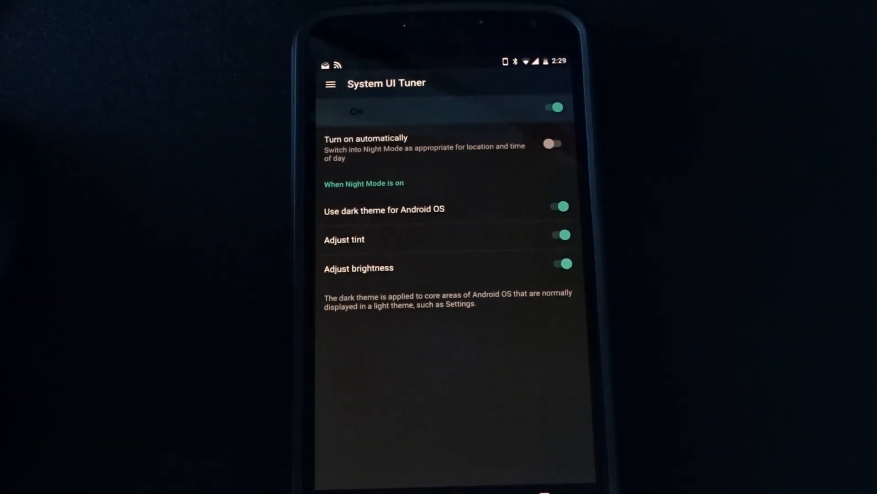
{"action": "left_click", "coordinate": [554, 108]}
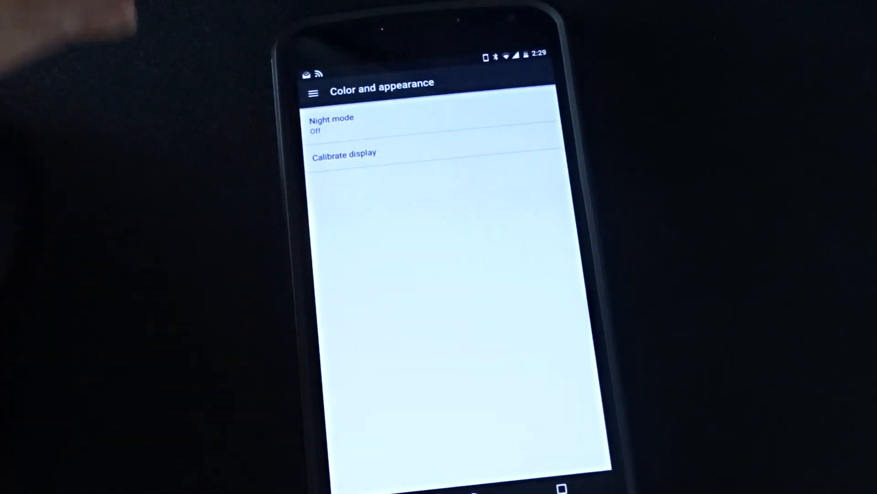
- Return to the tuner list, open Do not disturb, and enable Volume buttons shortcut
{"action": "left_click", "coordinate": [314, 92]}
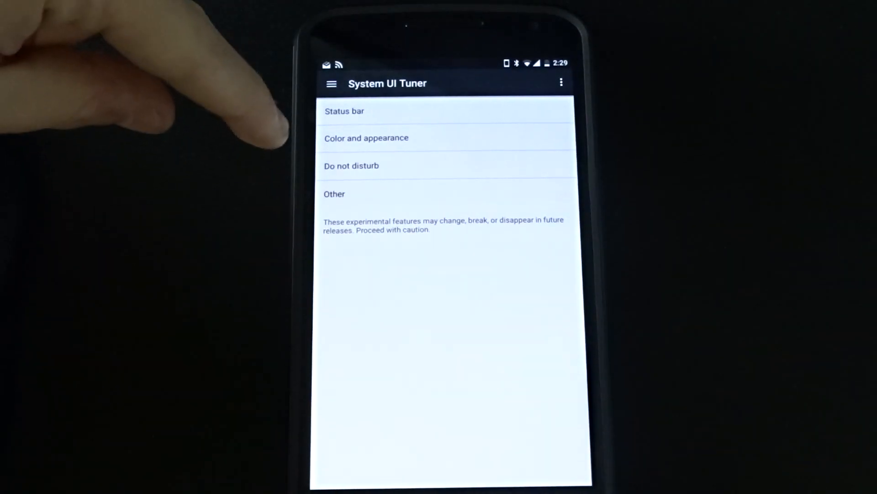
{"action": "left_click", "coordinate": [335, 194]}
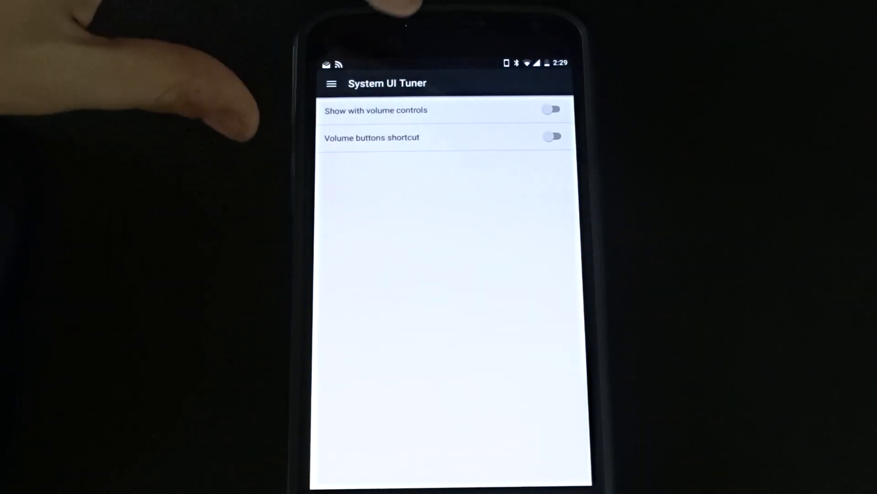
{"action": "left_click", "coordinate": [551, 109]}
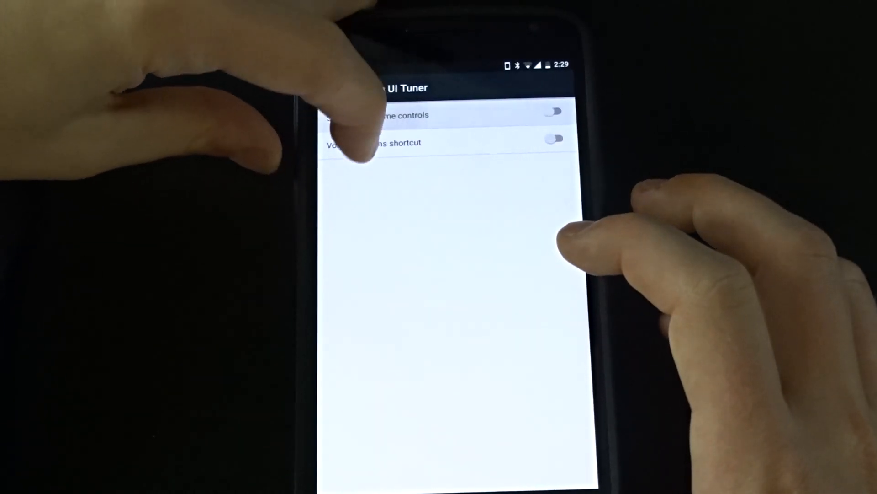
{"action": "left_click", "coordinate": [552, 137]}
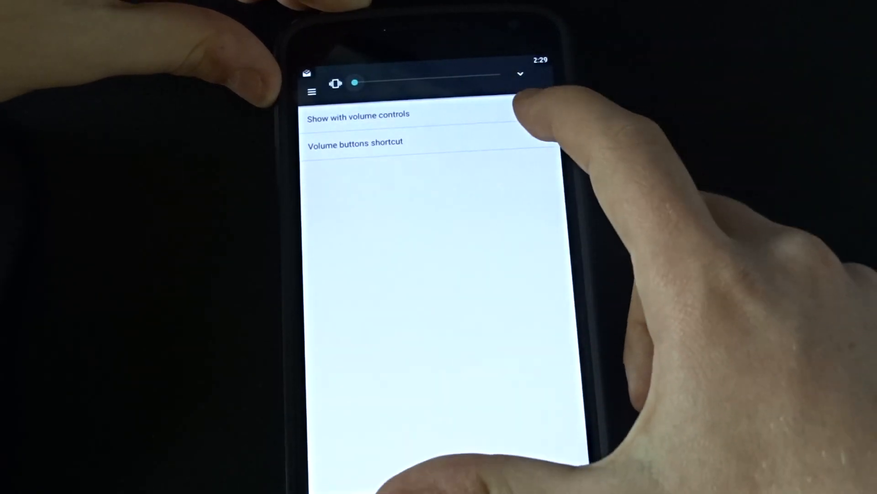
{"action": "left_click", "coordinate": [538, 136]}
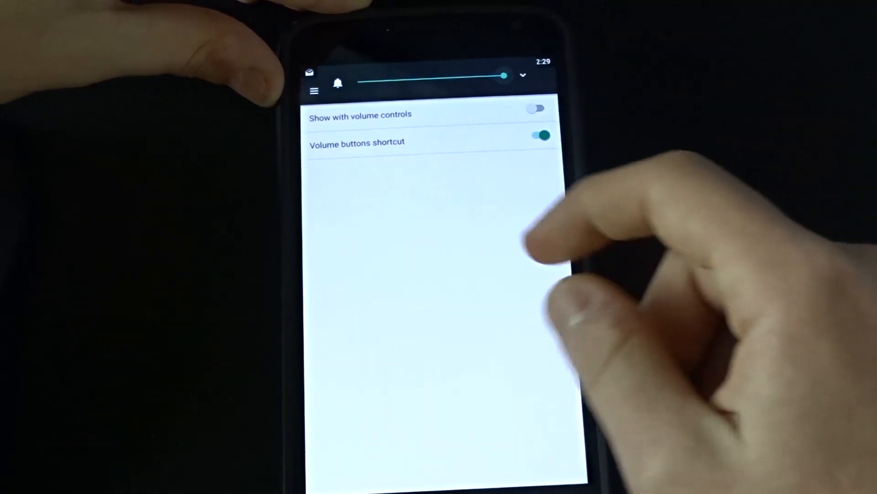